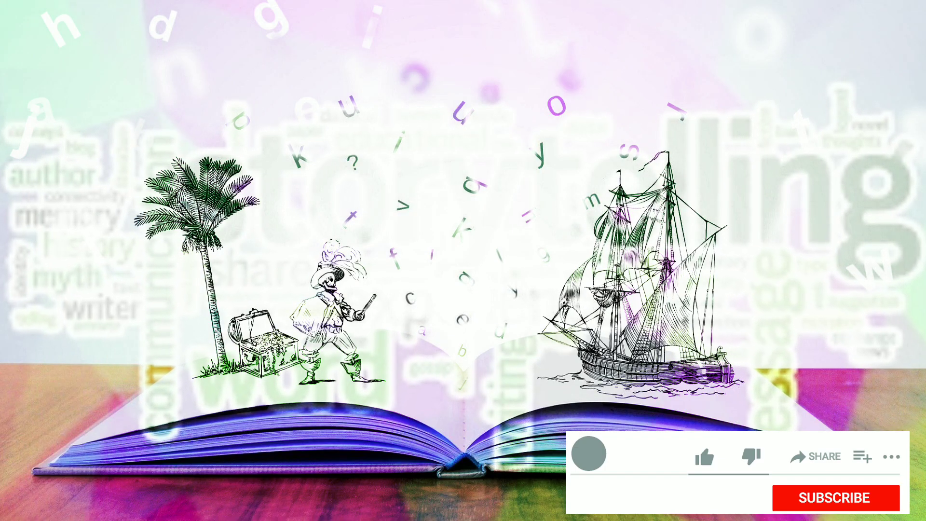
# Like the video with the thumbs-up button and subscribe via the red Subscribe button
pyautogui.click(707, 456)
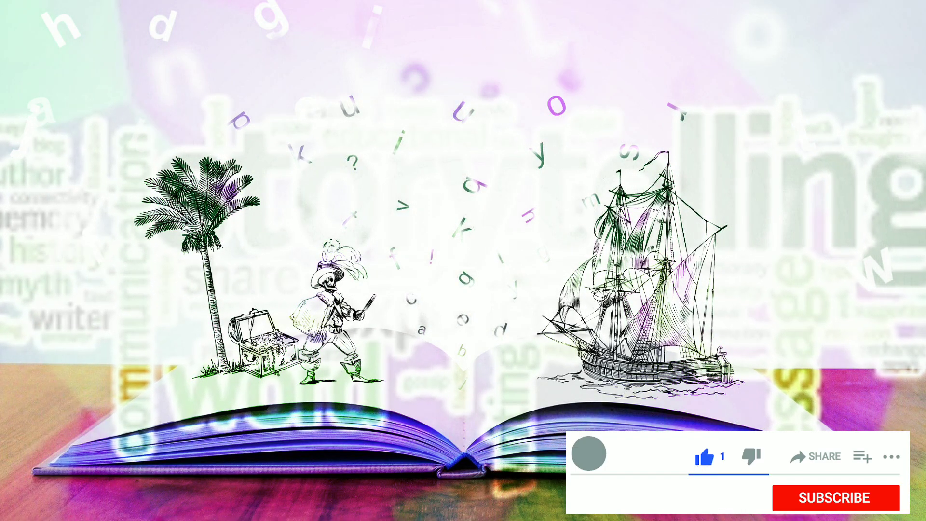
pyautogui.click(830, 498)
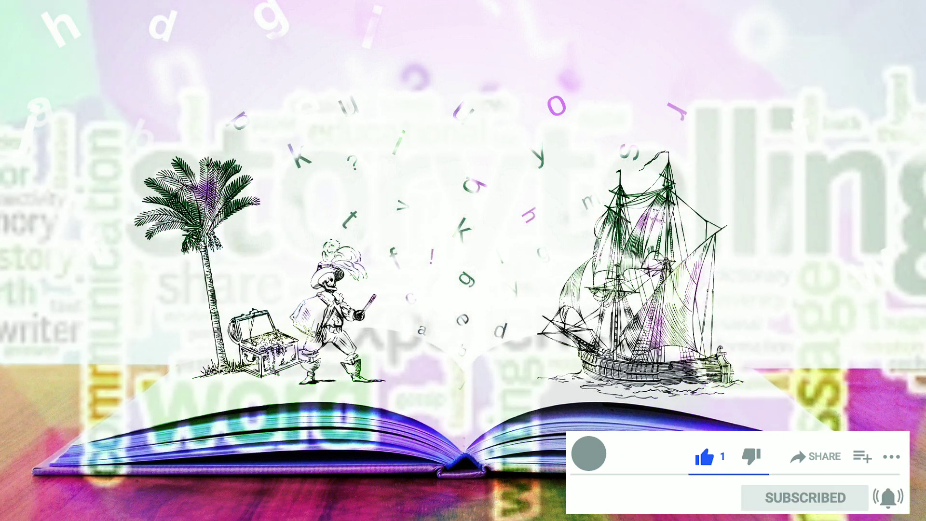